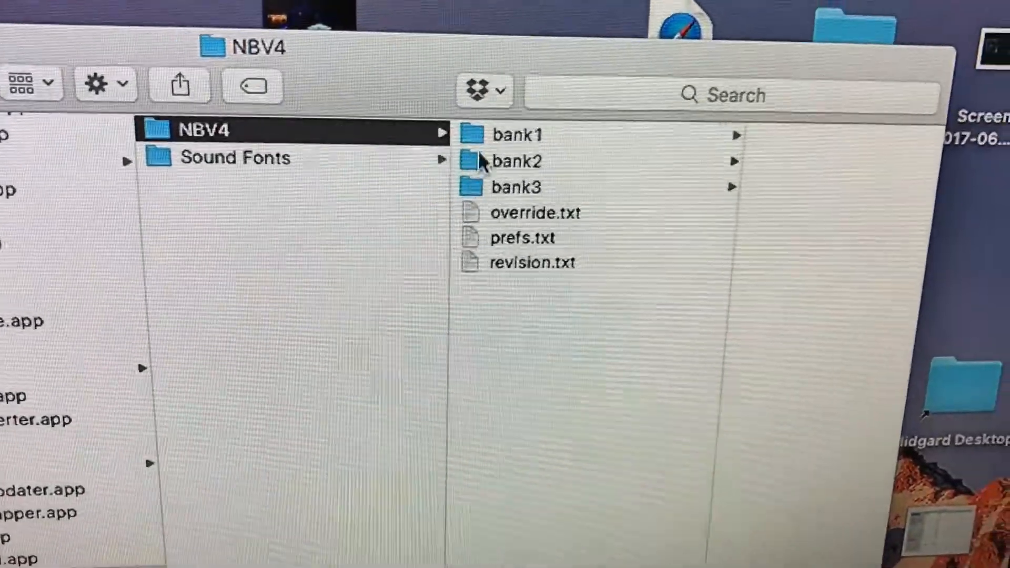
# - List the bank1 folder under NBV4 and scroll its wav files down to config.txt
pyautogui.click(515, 133)
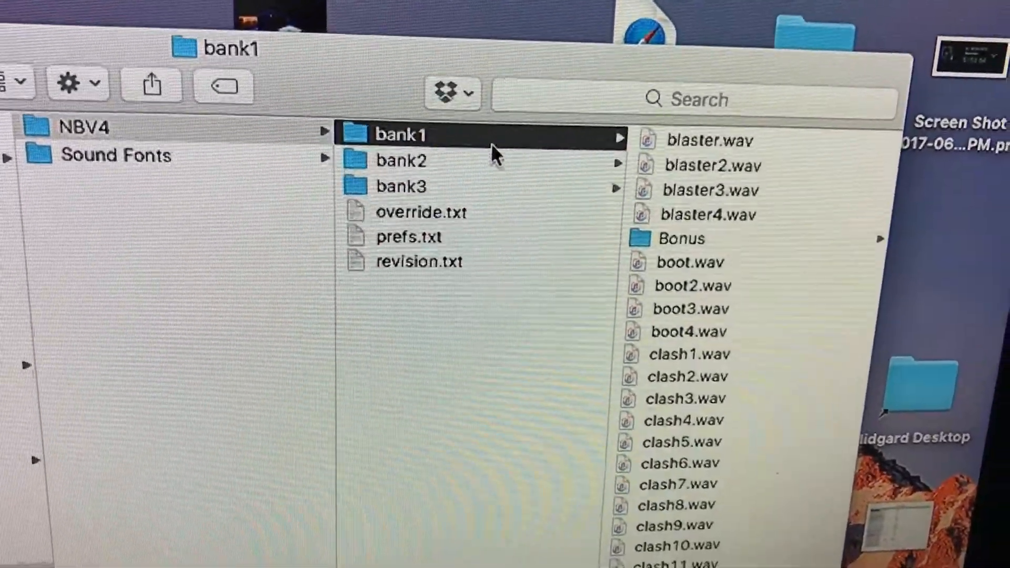
pyautogui.scroll(-3)
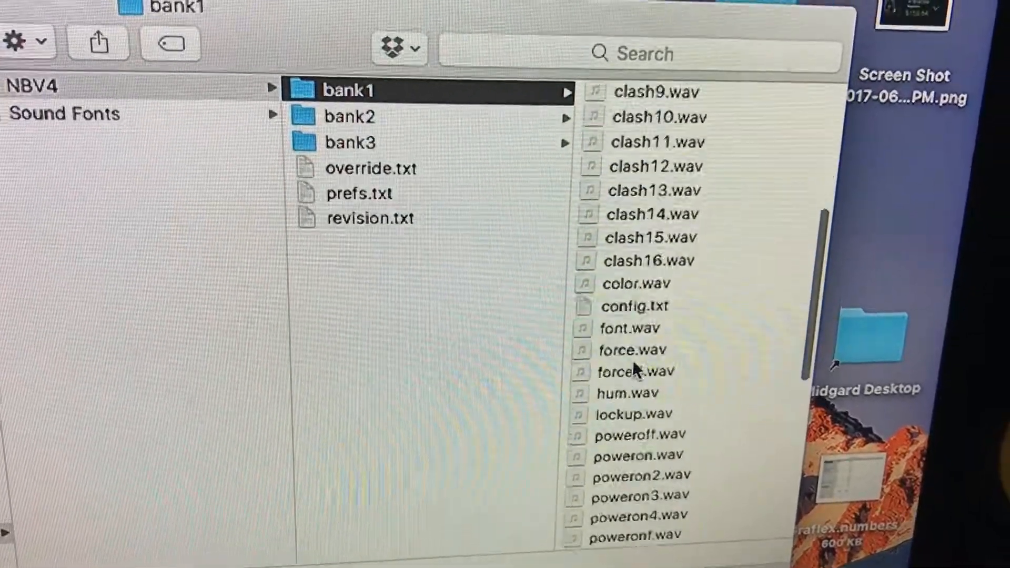
pyautogui.scroll(-3)
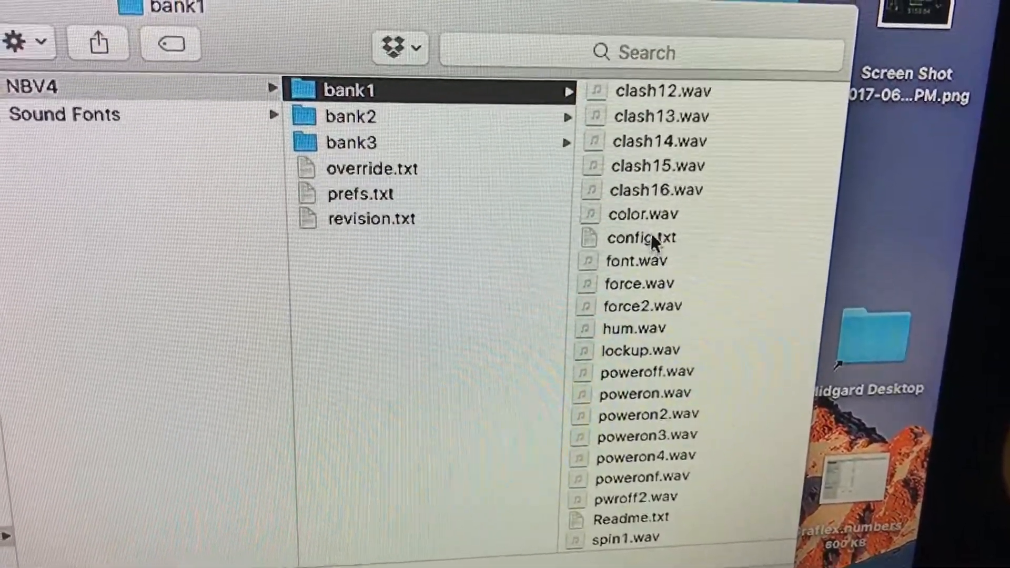
# - Read bank1's config.txt in TextEdit before returning to the launcher's Diamond Controller tab
pyautogui.doubleClick(639, 237)
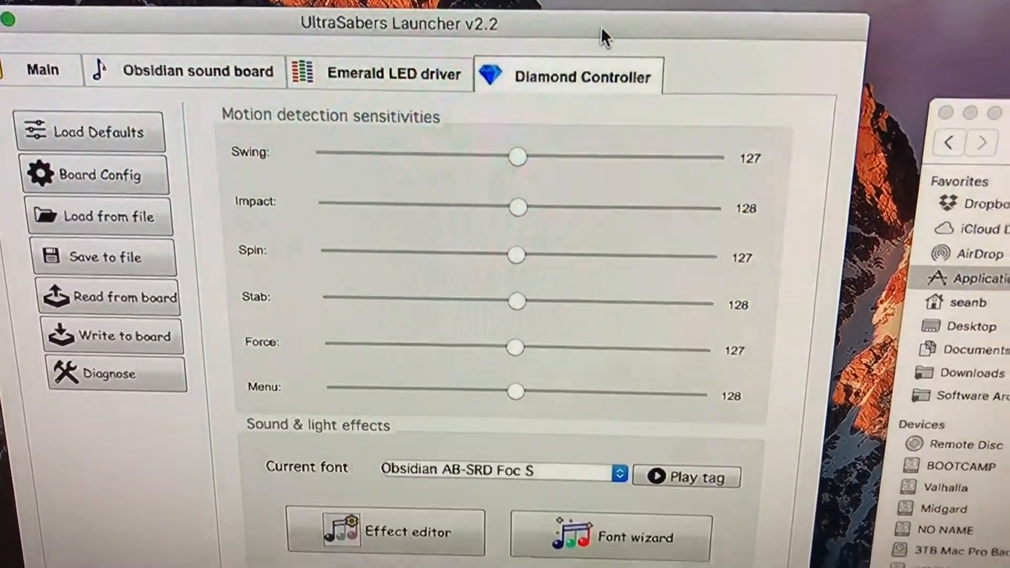
# - Launch the Fonts Wizard, listing the ten installed fonts with font #1 selected
pyautogui.click(610, 535)
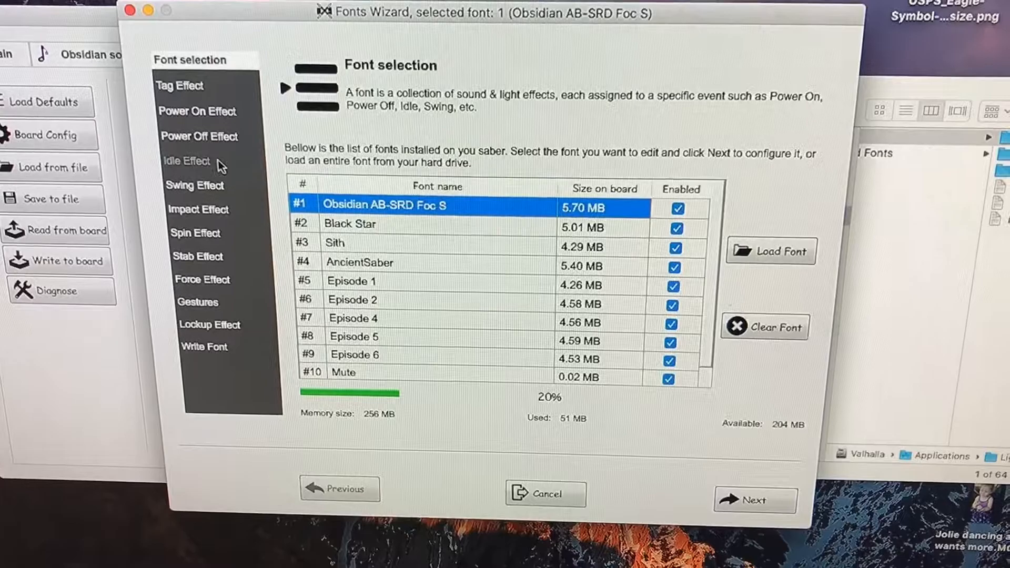
# - Choose Sith, then Episode 5 (font #8), and show its Idle Effect: Episode5 Hum, 8.85 seconds
pyautogui.click(186, 161)
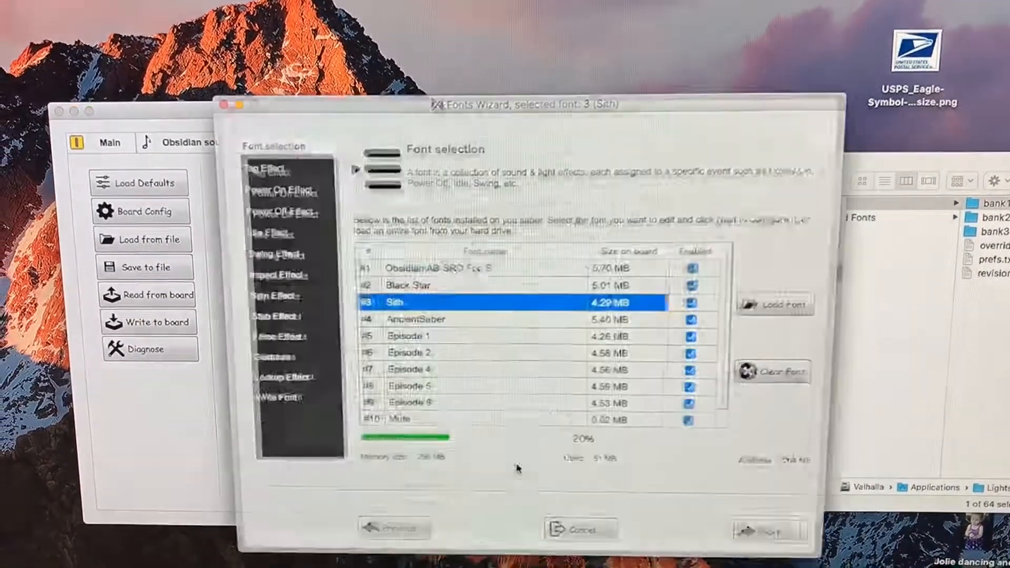
pyautogui.click(443, 381)
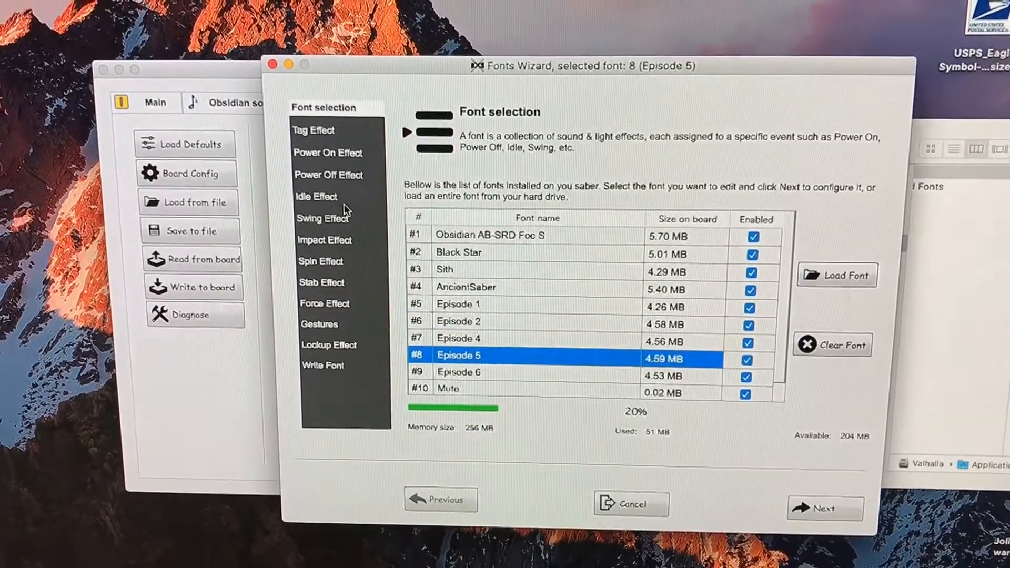
pyautogui.click(316, 197)
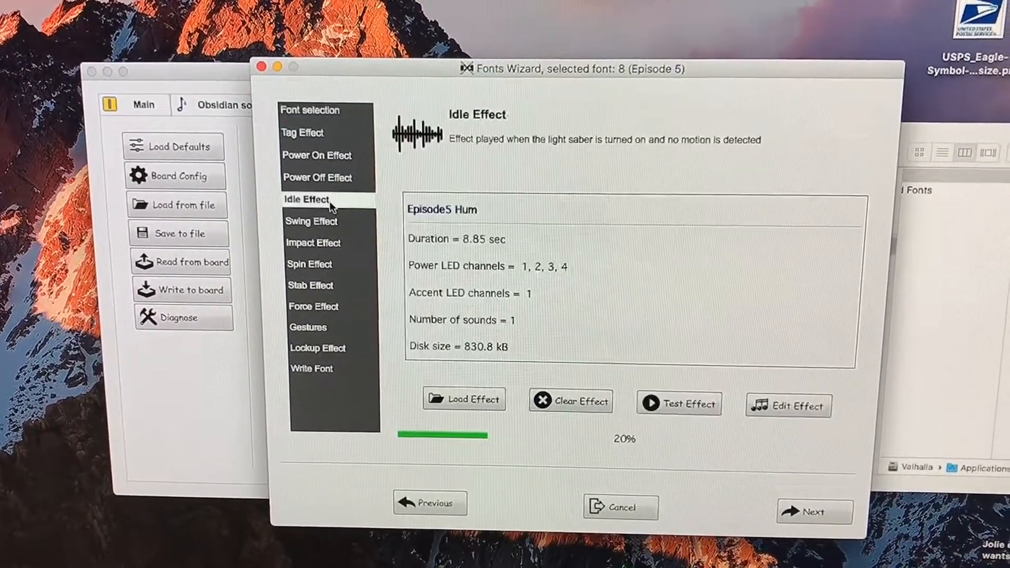